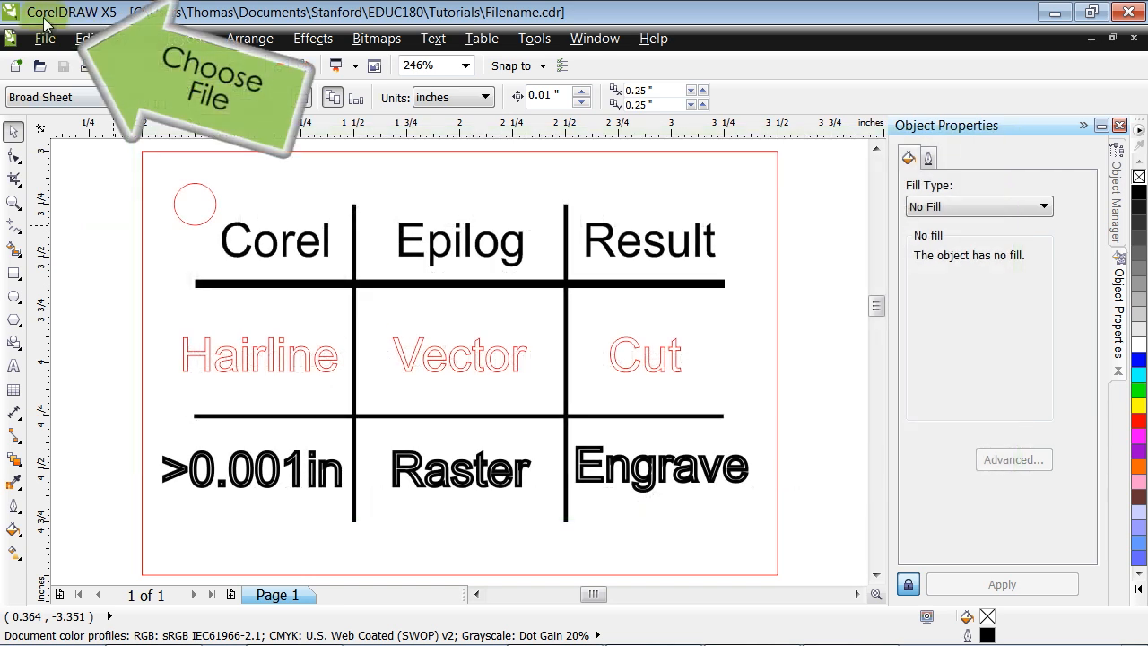
# Choose Epilog Engraver as the printer in the Print dialog and open its Preferences.
pyautogui.click(43, 38)
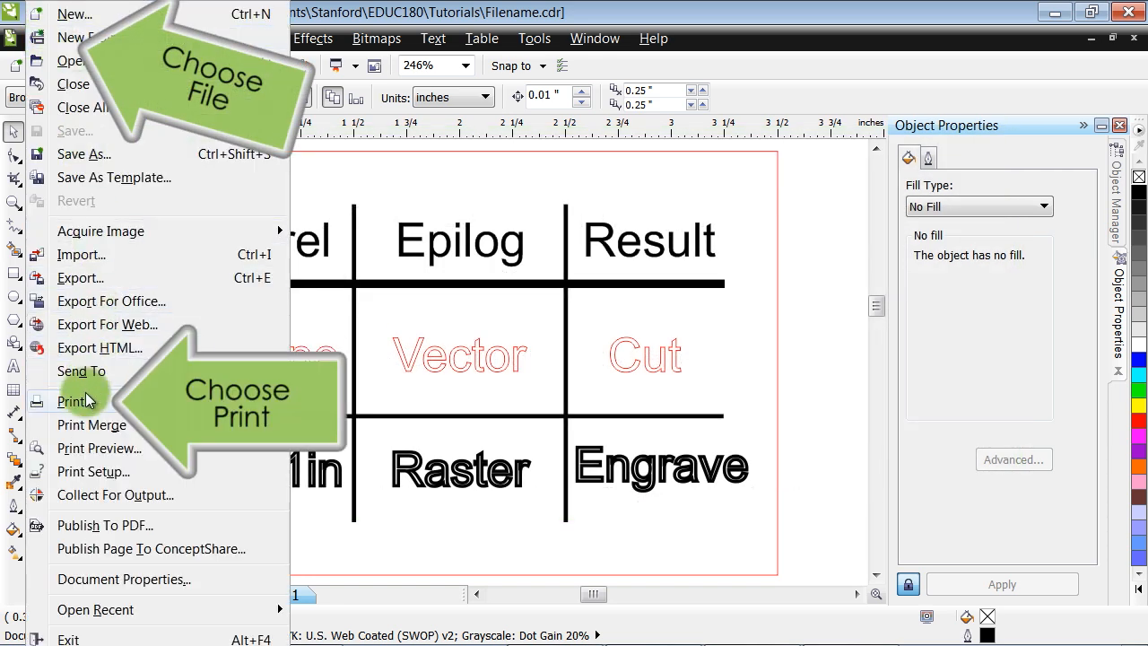
pyautogui.click(76, 401)
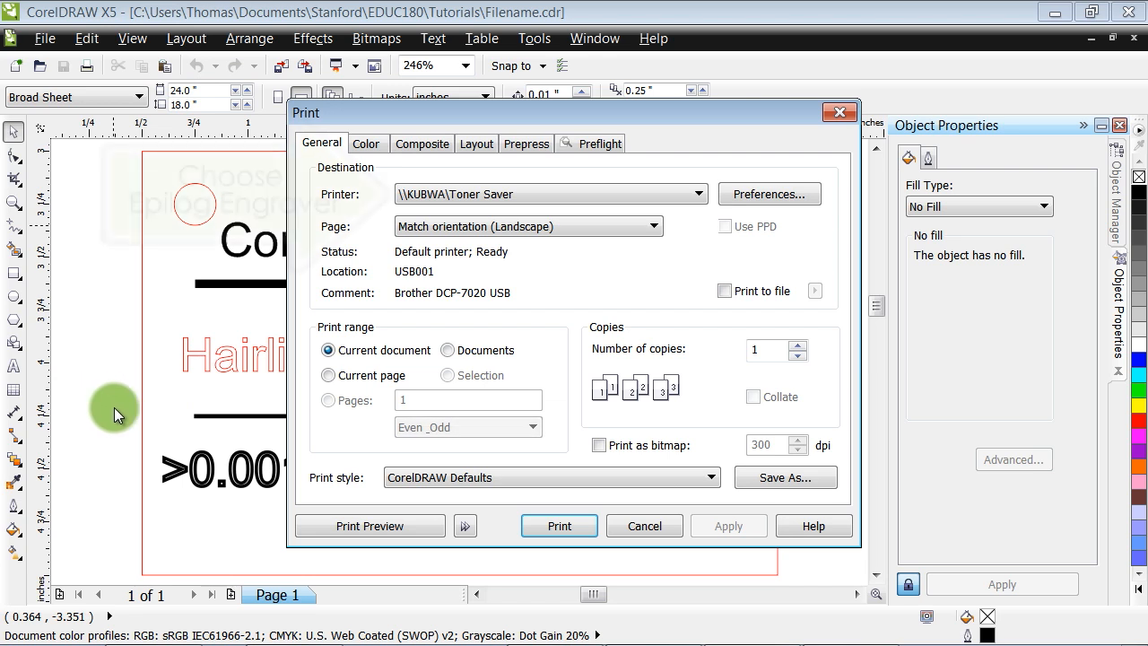
pyautogui.click(698, 194)
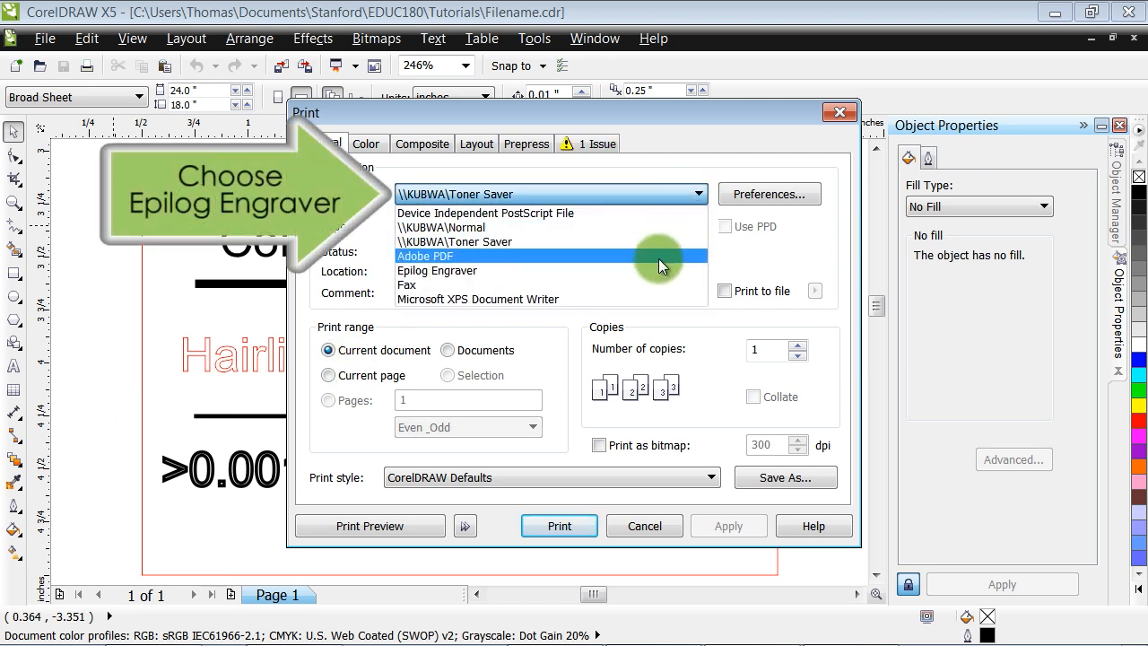
pyautogui.click(437, 270)
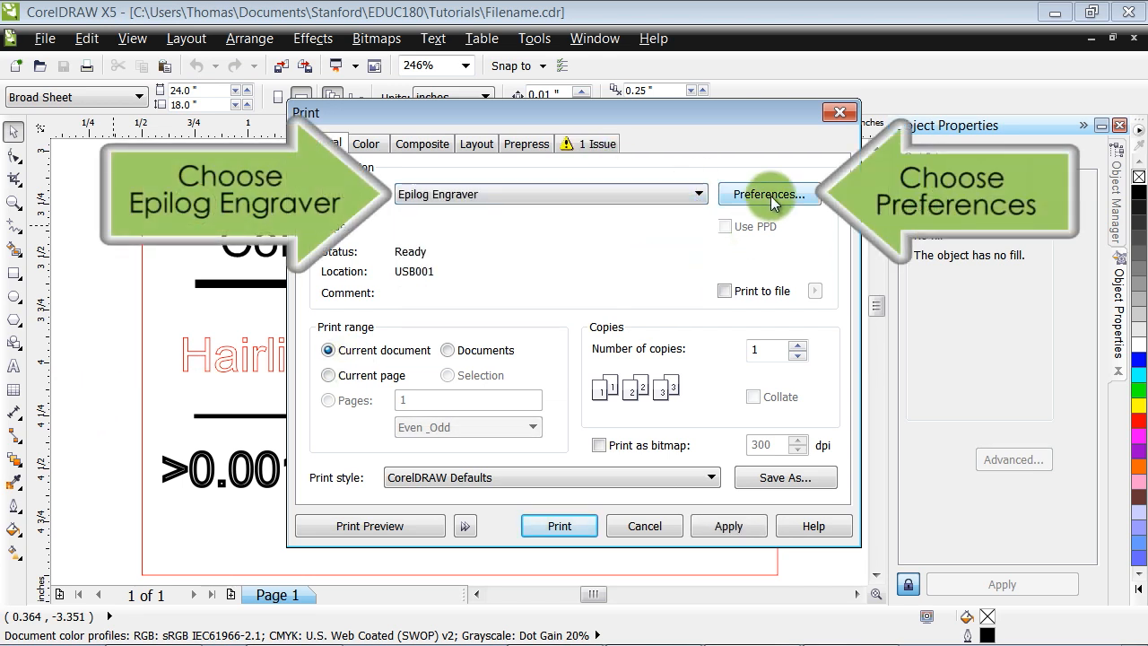
pyautogui.click(767, 194)
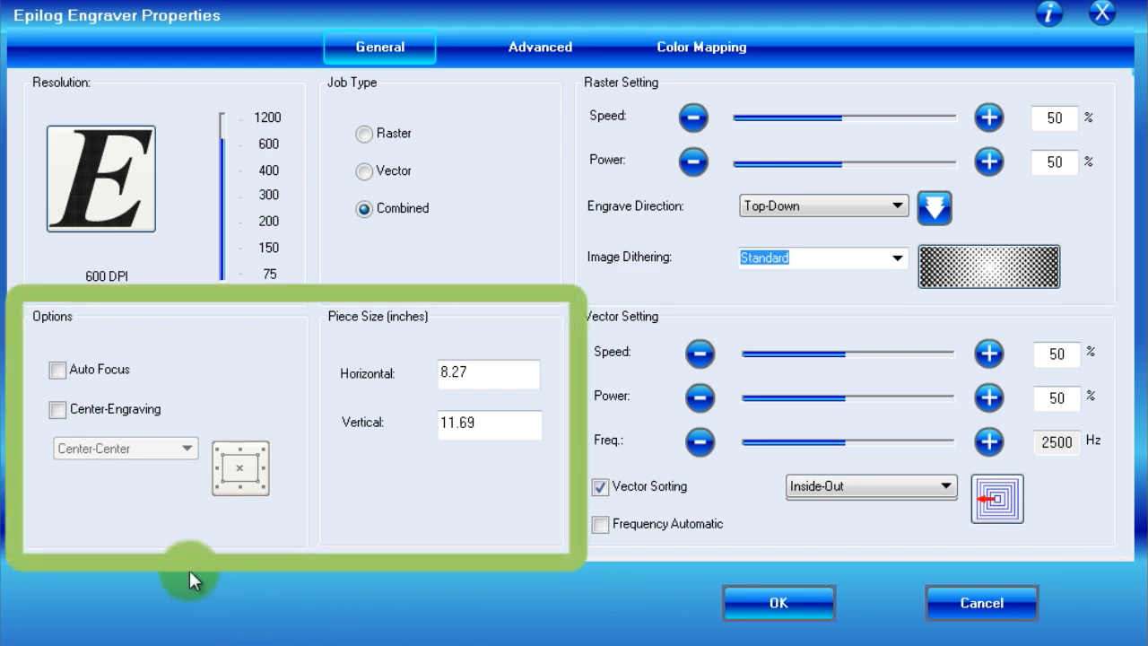
pyautogui.moveTo(333, 509)
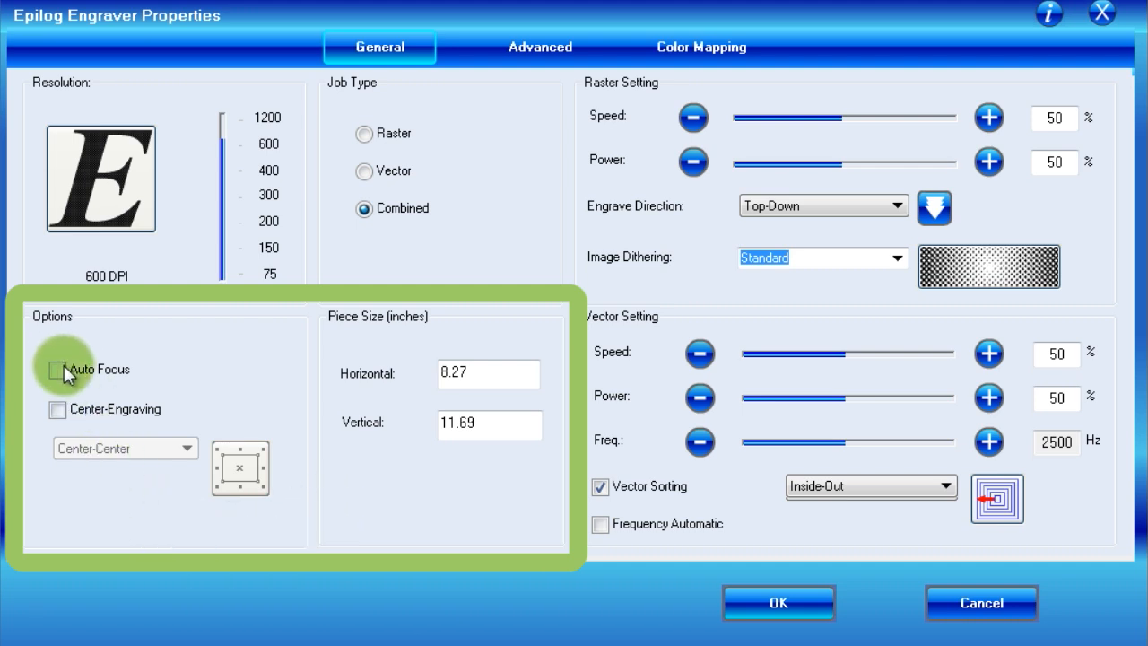
# Enable Auto Focus and set the piece size to 24 by 18 inches.
pyautogui.click(57, 369)
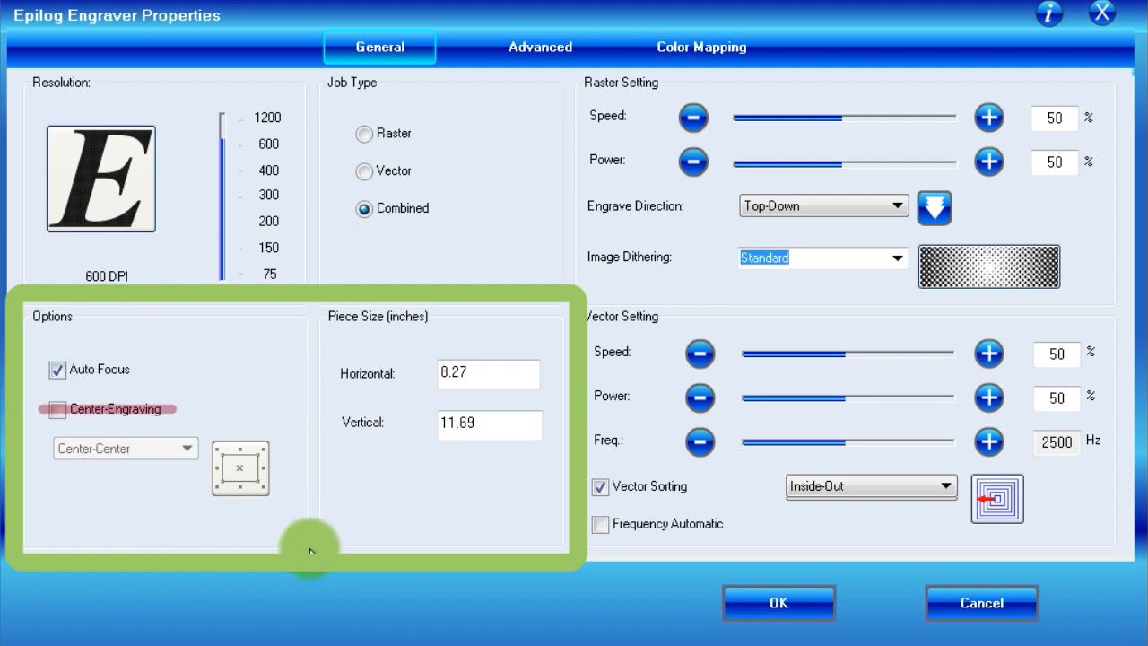
pyautogui.tripleClick(488, 373)
pyautogui.write('24')
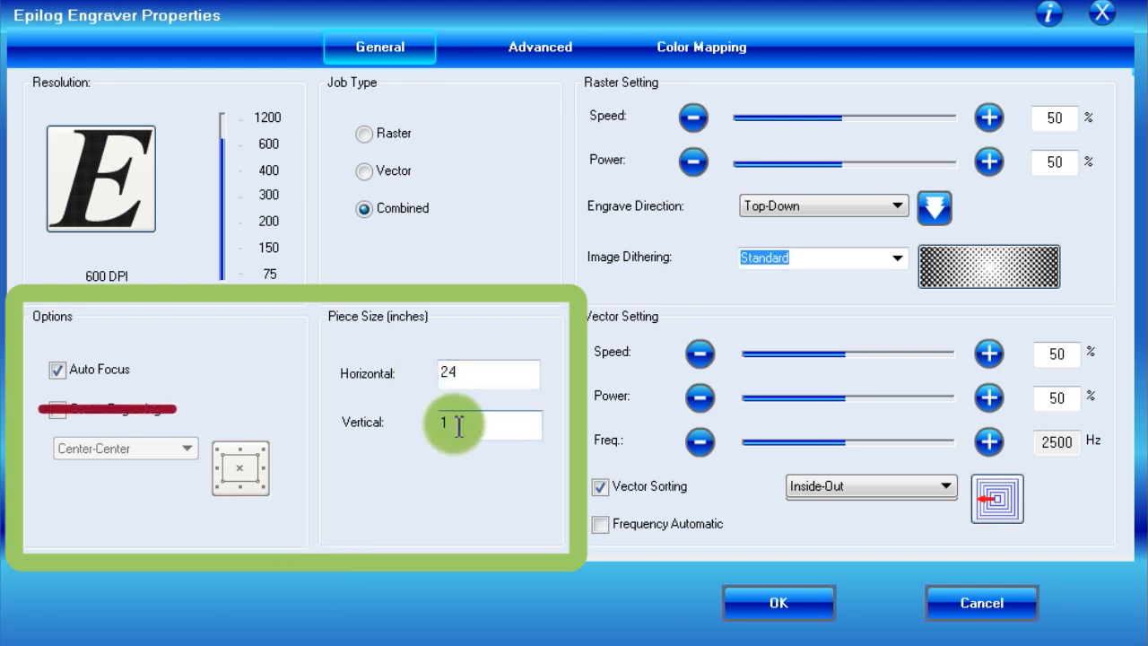
pyautogui.write('18')
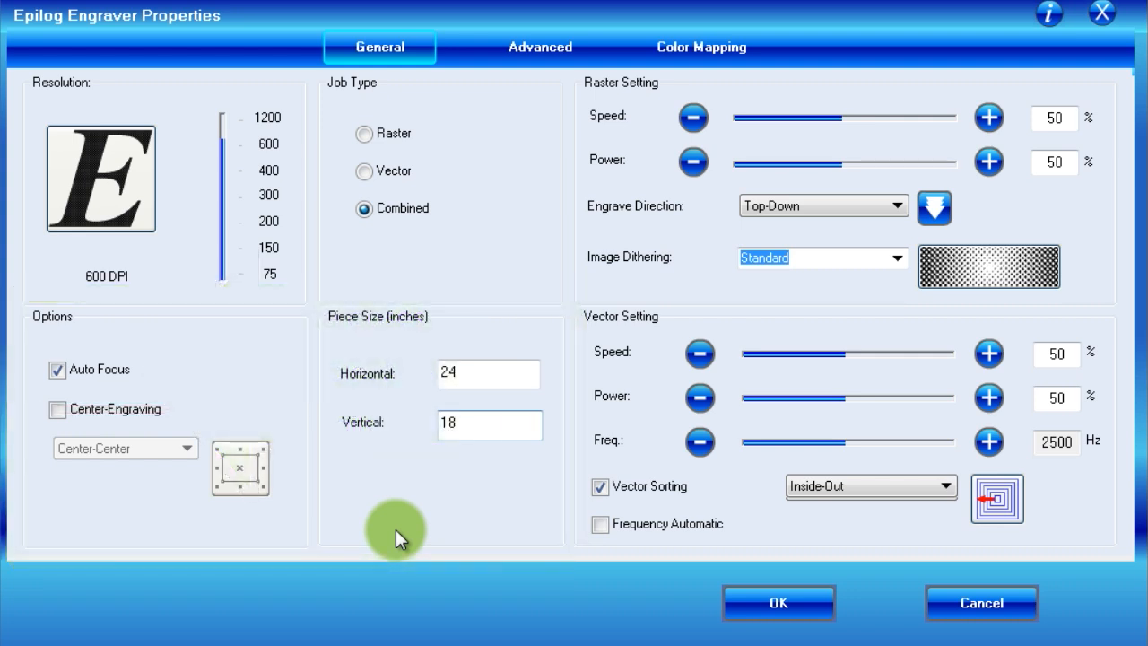
pyautogui.moveTo(363, 264)
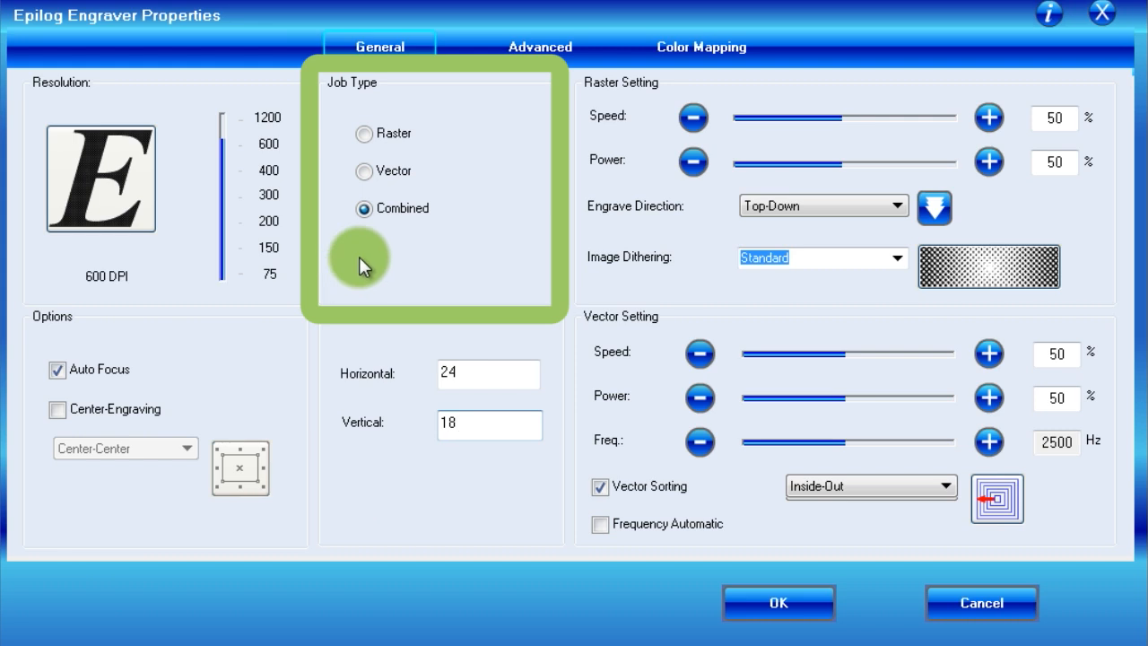
pyautogui.click(489, 424)
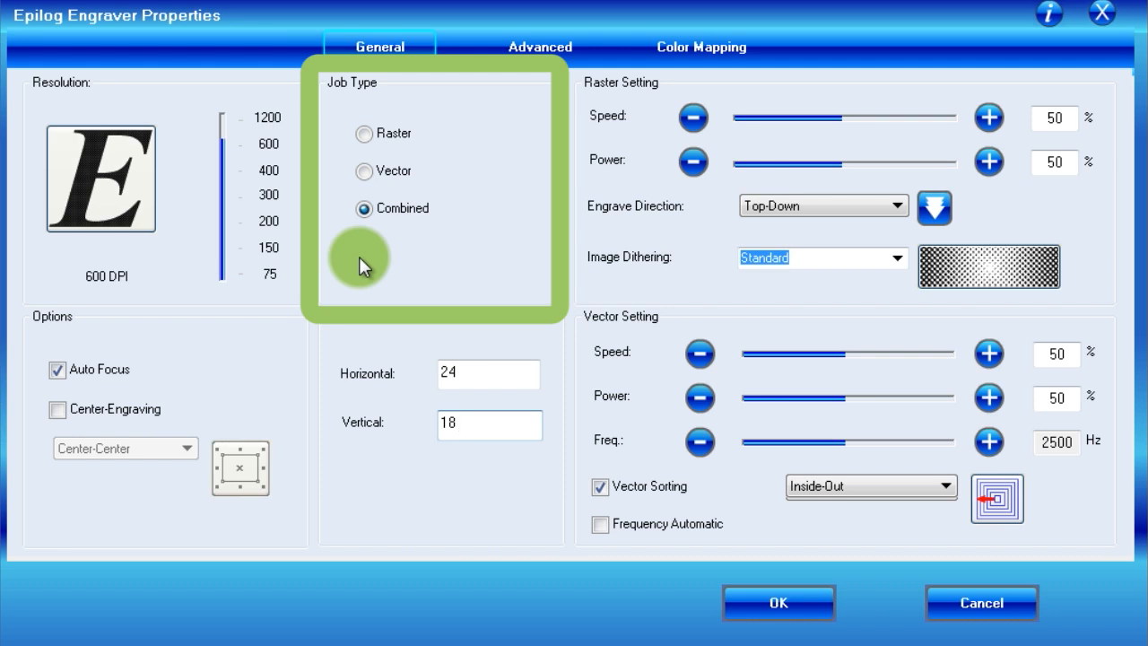
pyautogui.click(364, 133)
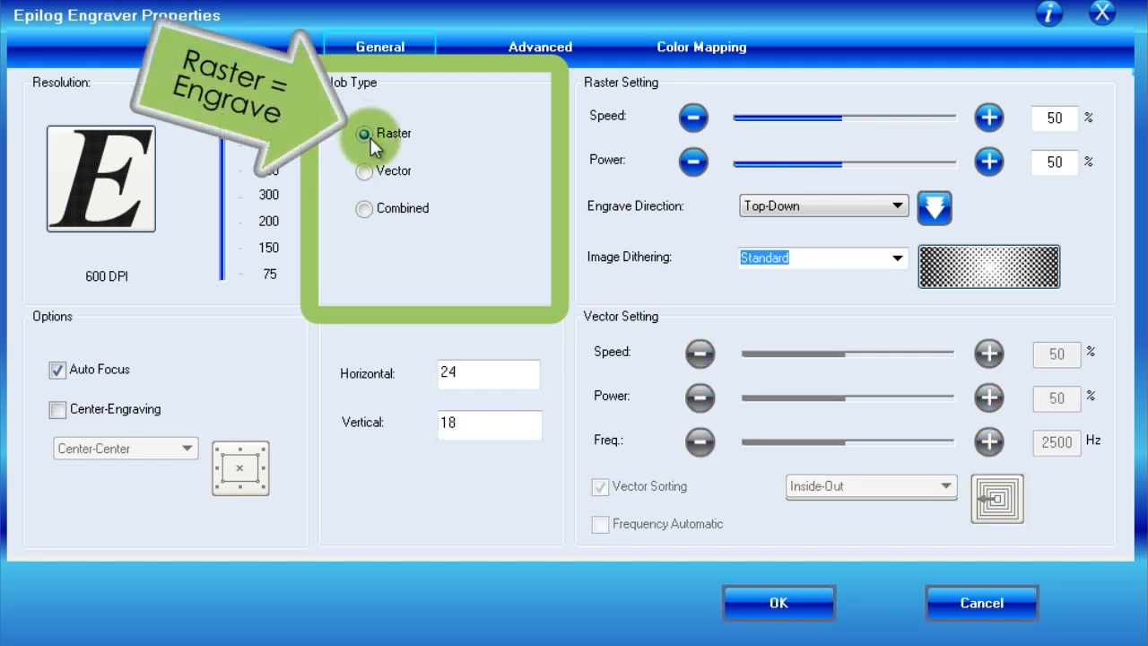
pyautogui.click(364, 171)
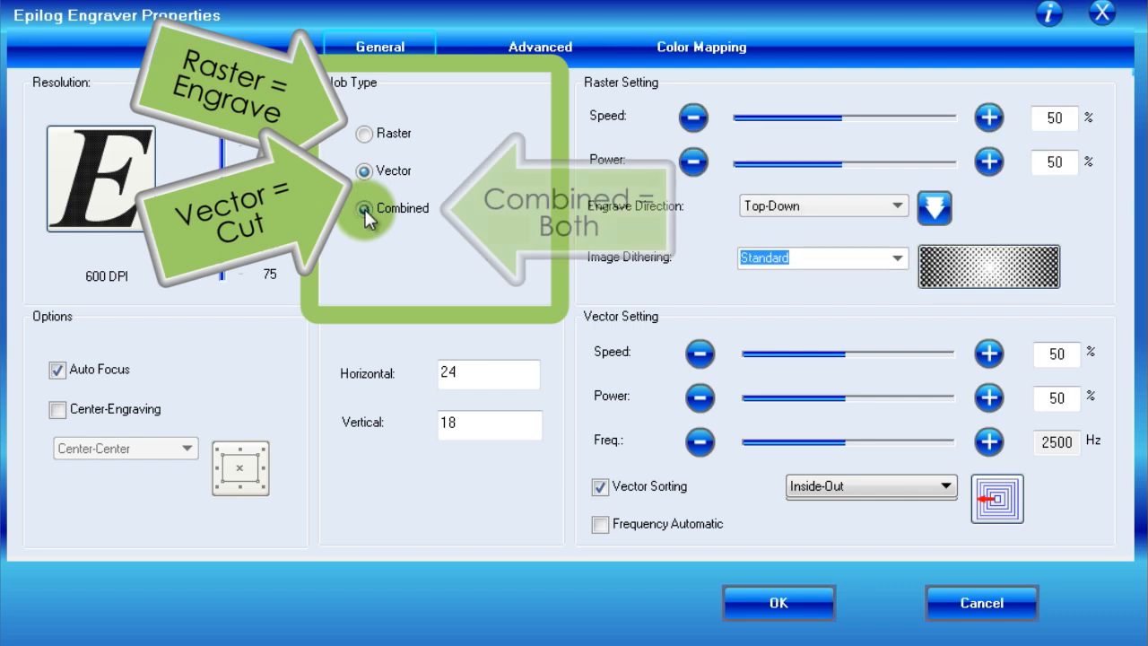
pyautogui.click(364, 208)
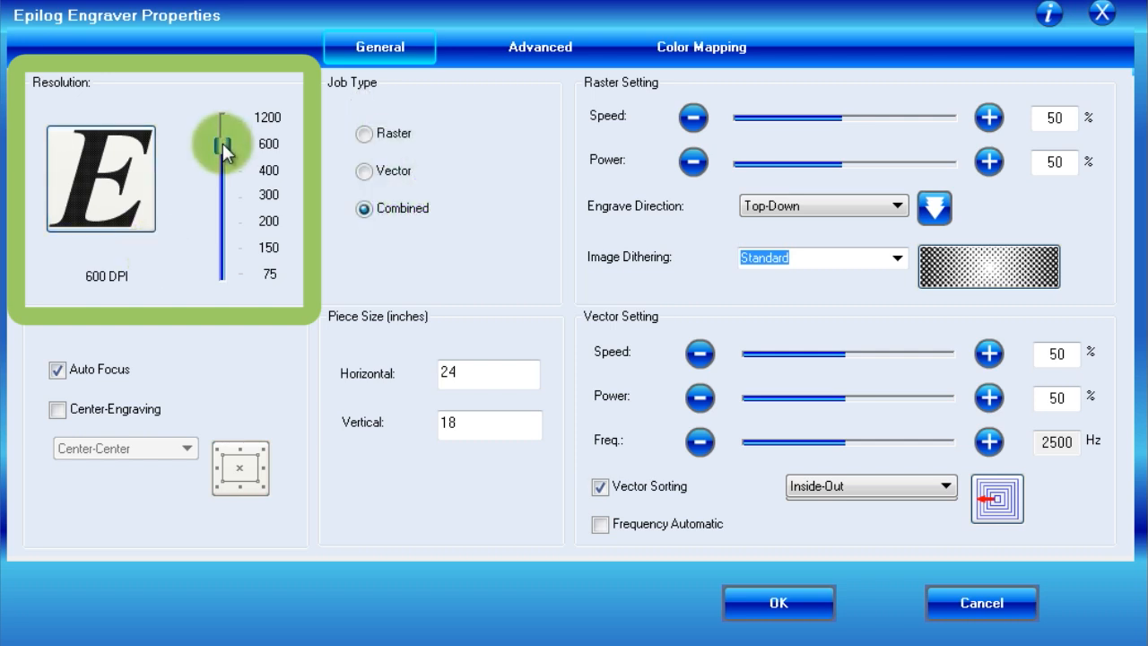
pyautogui.moveTo(222, 143); pyautogui.dragTo(224, 229)
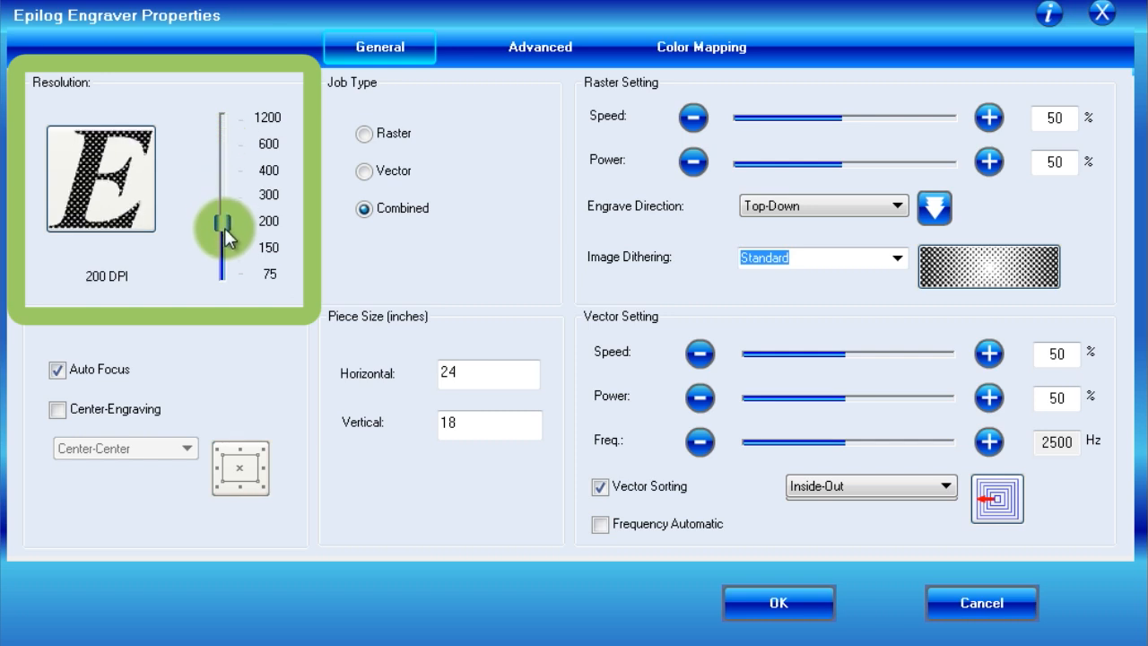
pyautogui.moveTo(225, 220); pyautogui.dragTo(227, 273)
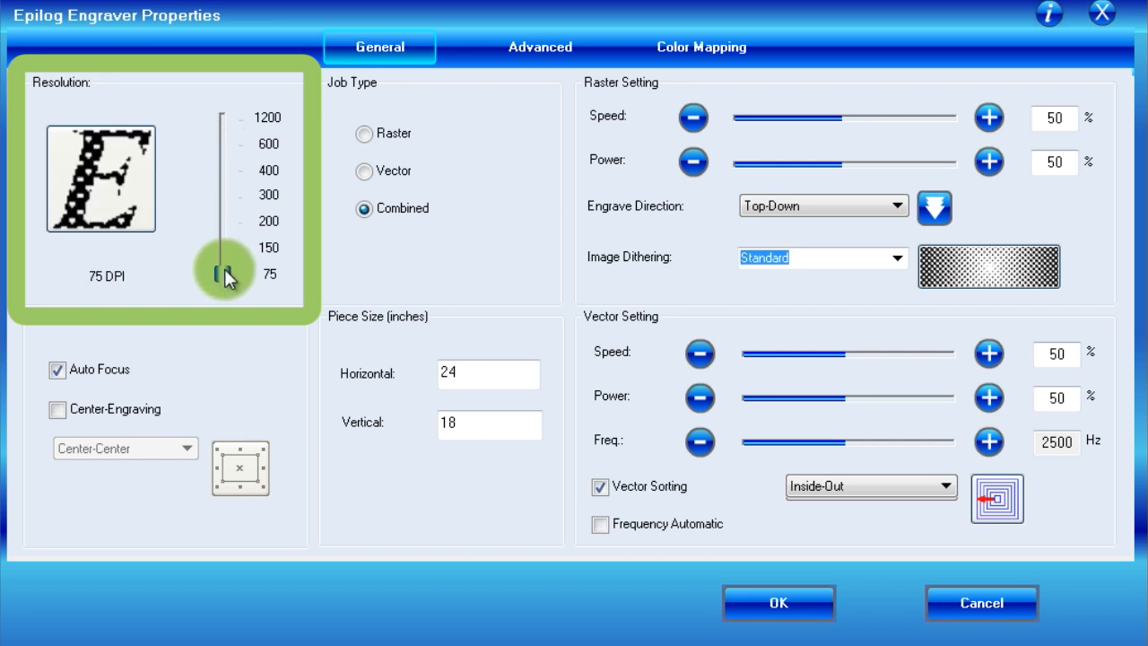
pyautogui.moveTo(225, 273); pyautogui.dragTo(225, 144)
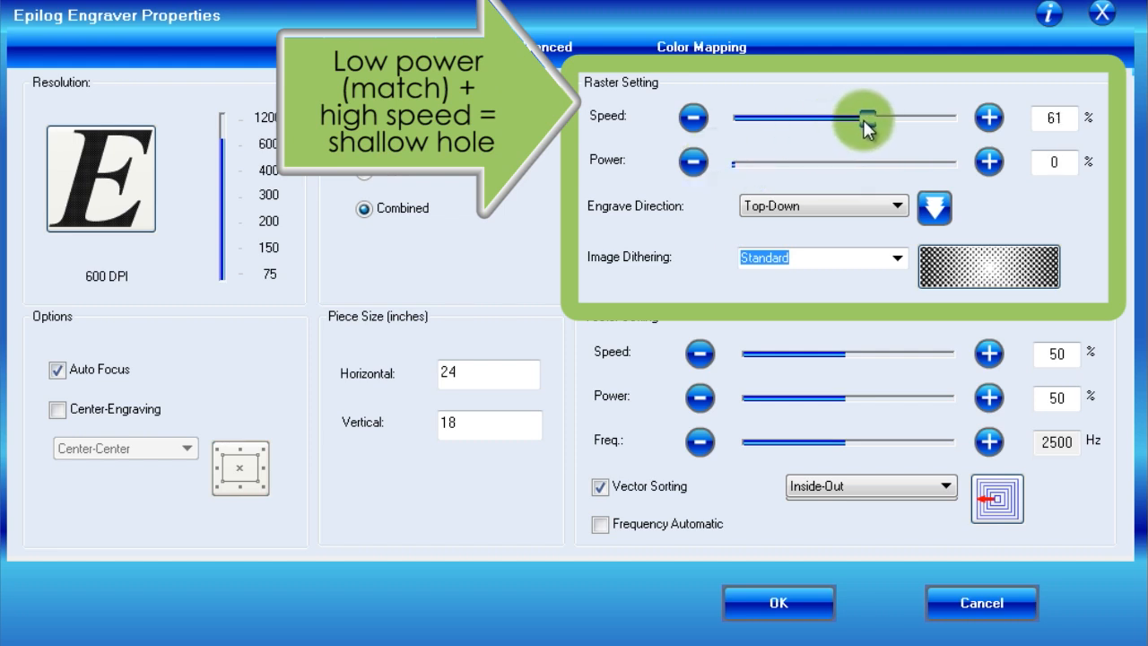
# Set raster speed 1%, power 100%, Bottom-Up engrave direction and Stucki dithering.
pyautogui.moveTo(865, 118); pyautogui.dragTo(946, 117)
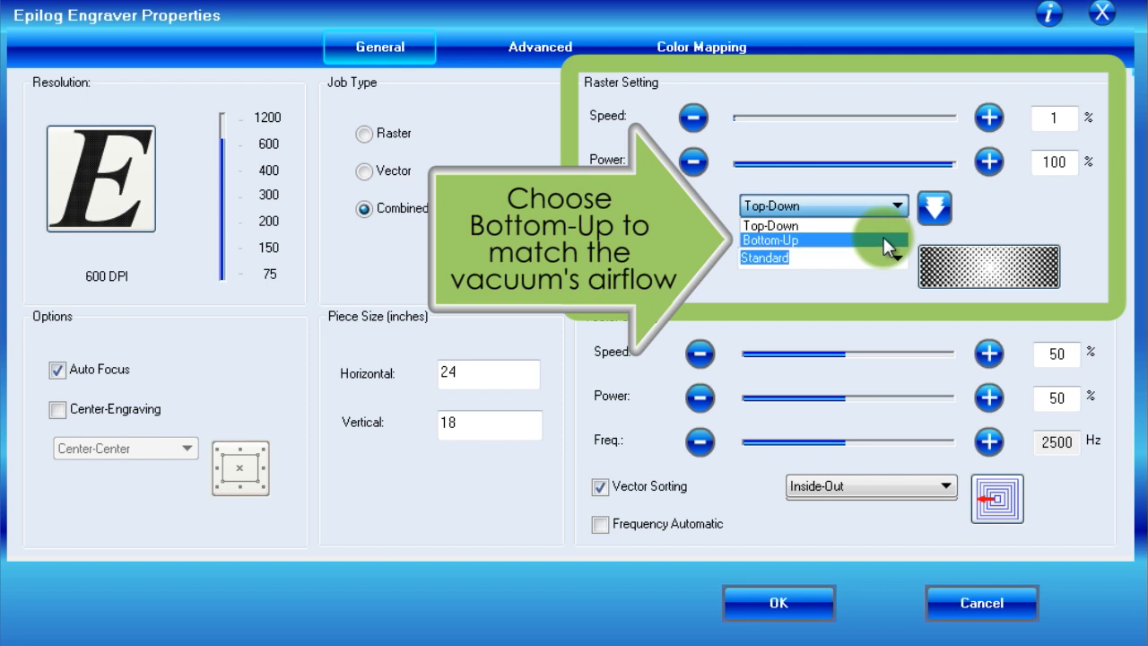
pyautogui.click(770, 239)
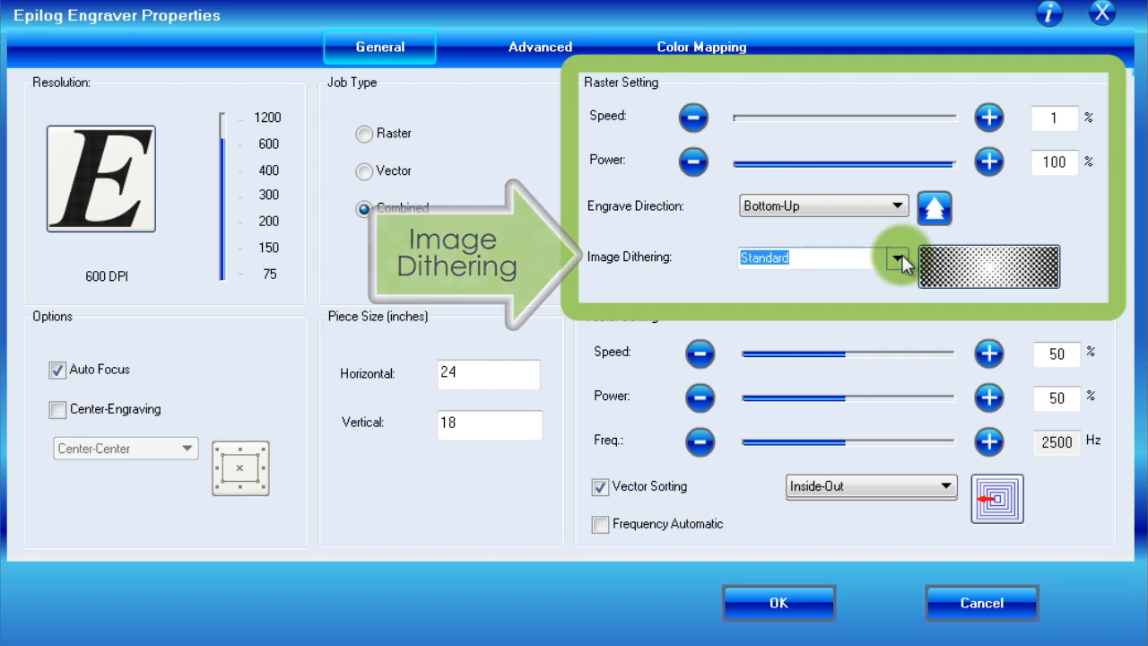
pyautogui.click(896, 259)
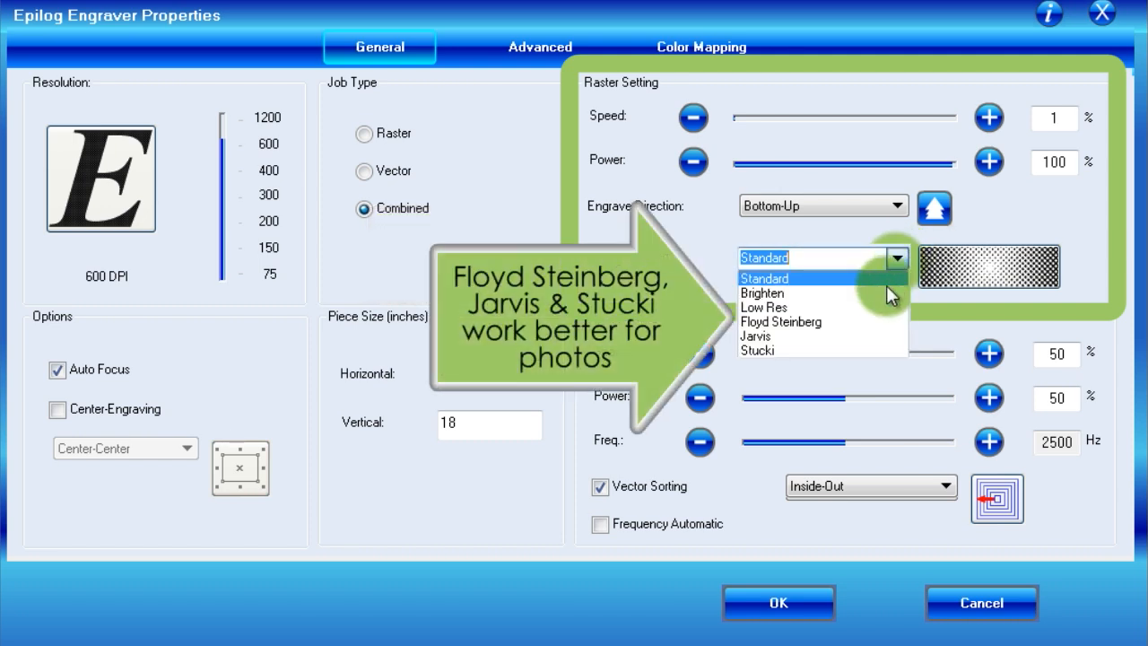
pyautogui.click(756, 335)
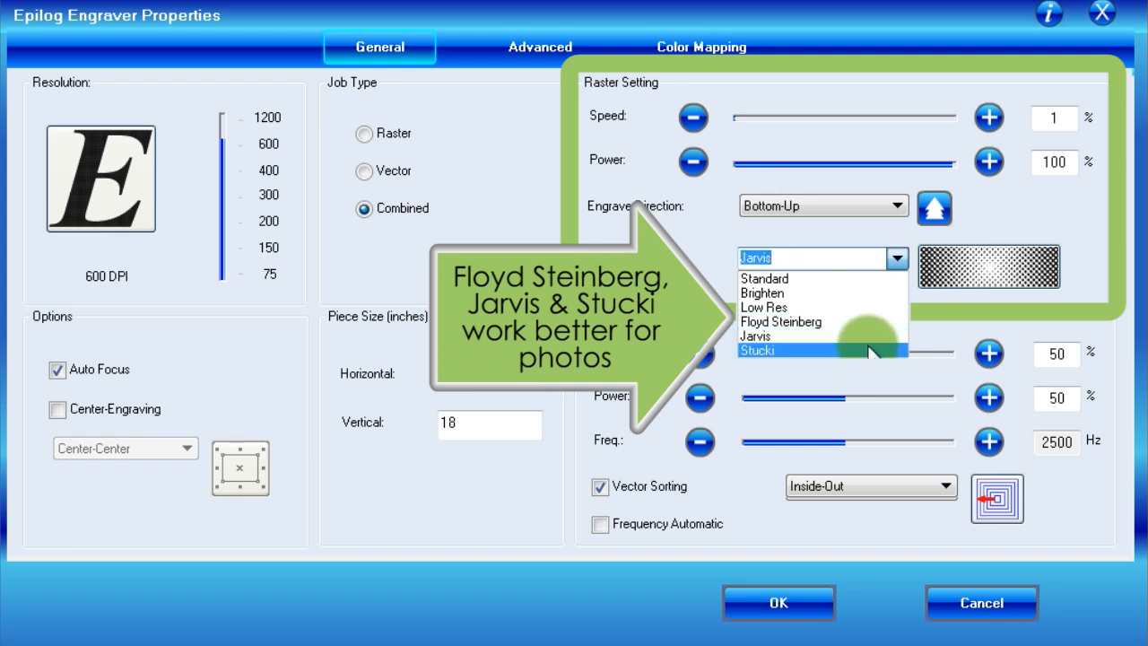
pyautogui.click(757, 349)
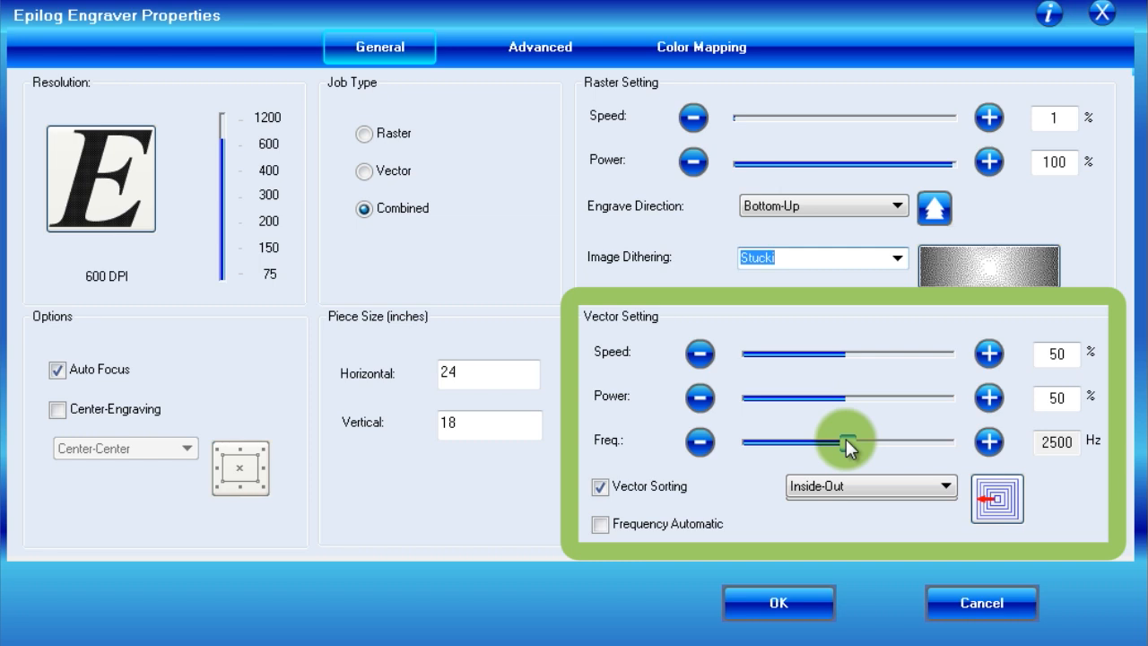
# Sweep the vector frequency slider up to 5000 Hz and back, settling near 512 Hz.
pyautogui.moveTo(848, 443); pyautogui.dragTo(874, 443)
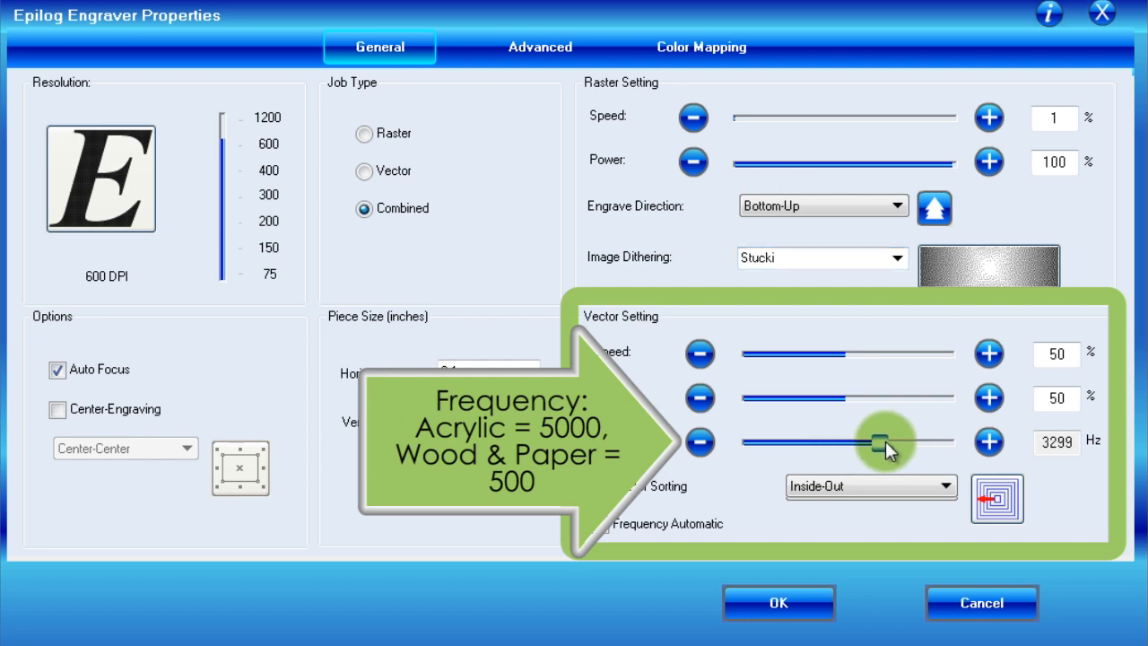
pyautogui.moveTo(874, 440); pyautogui.dragTo(946, 440)
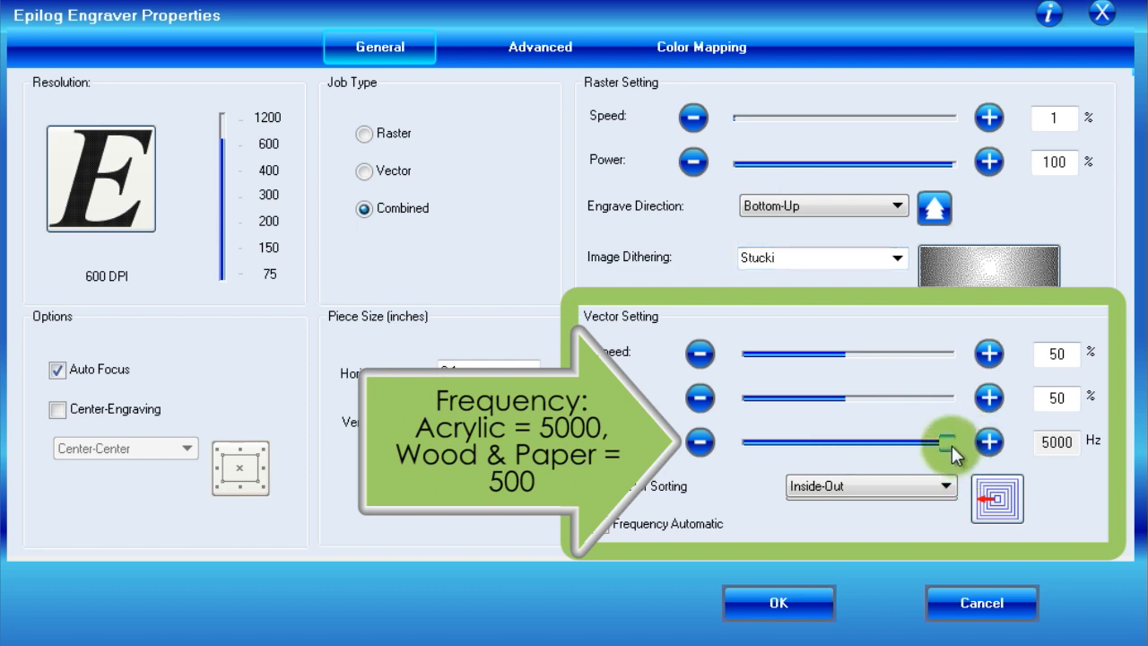
pyautogui.moveTo(946, 441); pyautogui.dragTo(773, 441)
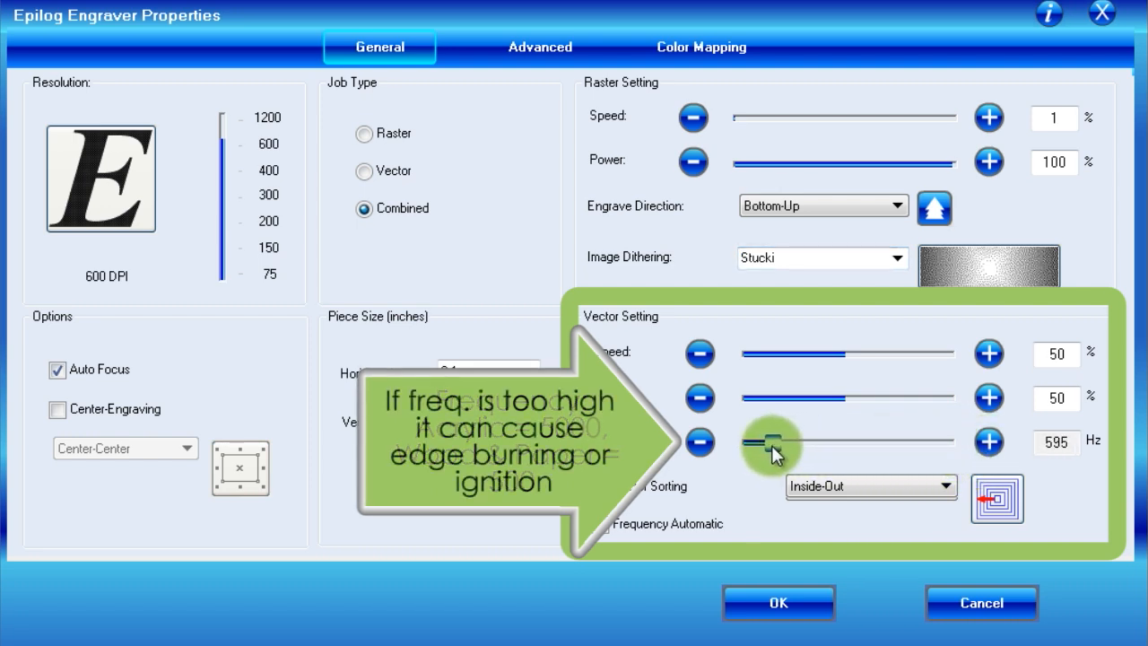
pyautogui.moveTo(773, 442); pyautogui.dragTo(762, 442)
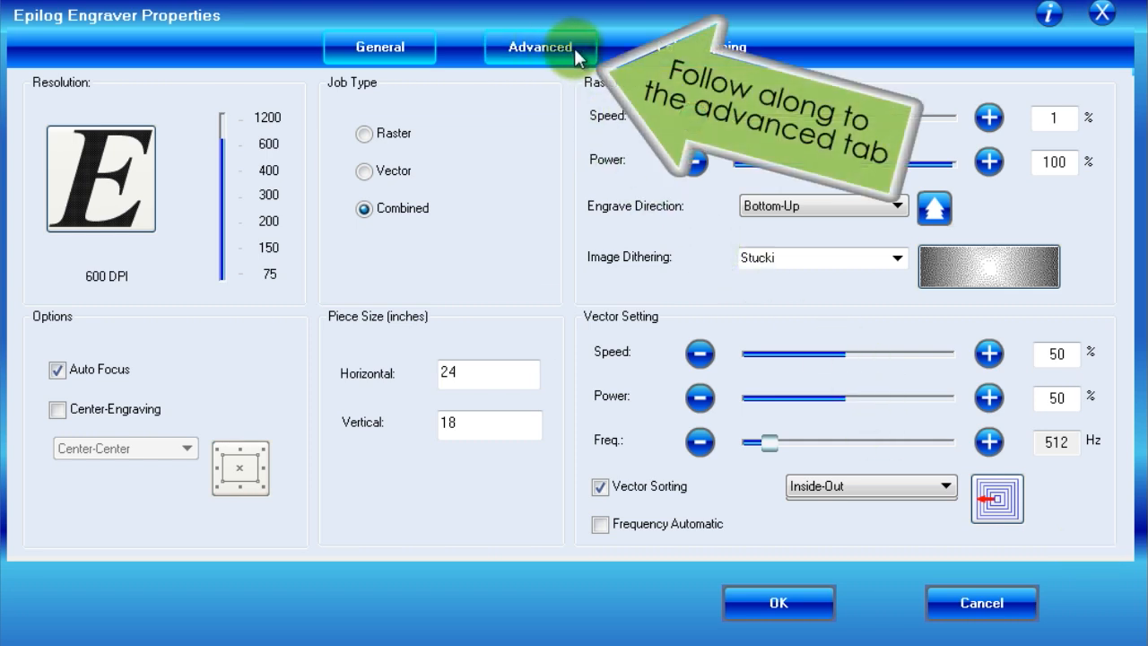
# Select the Mat Board profile in the Advanced tab's Configurations list and load it.
pyautogui.click(540, 47)
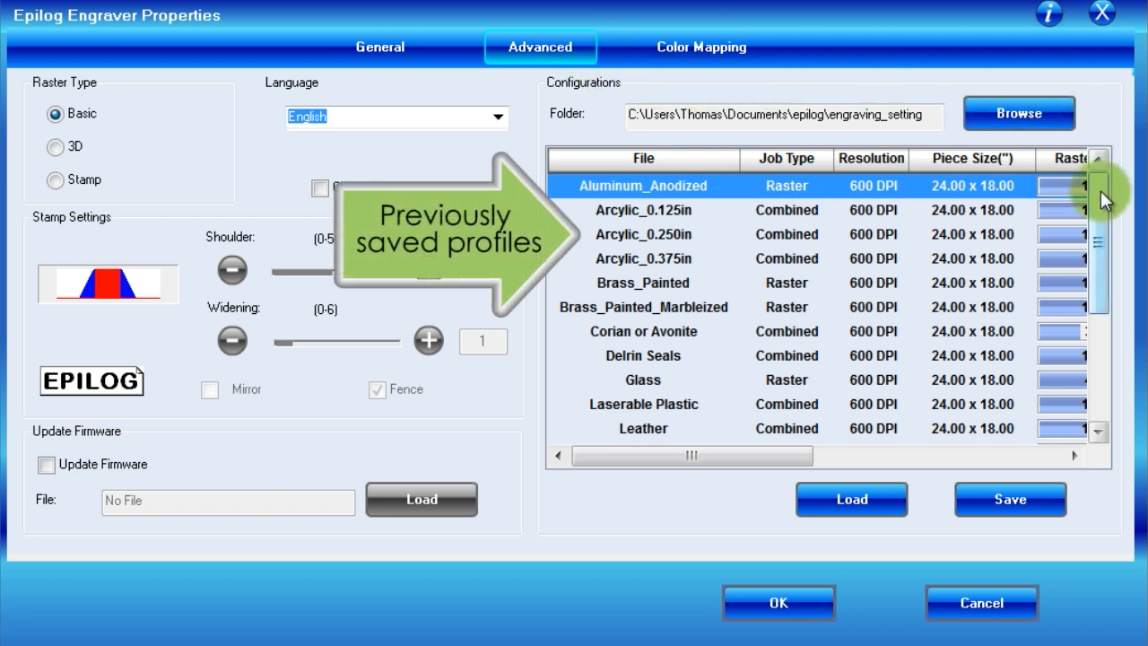
pyautogui.scroll(-3)
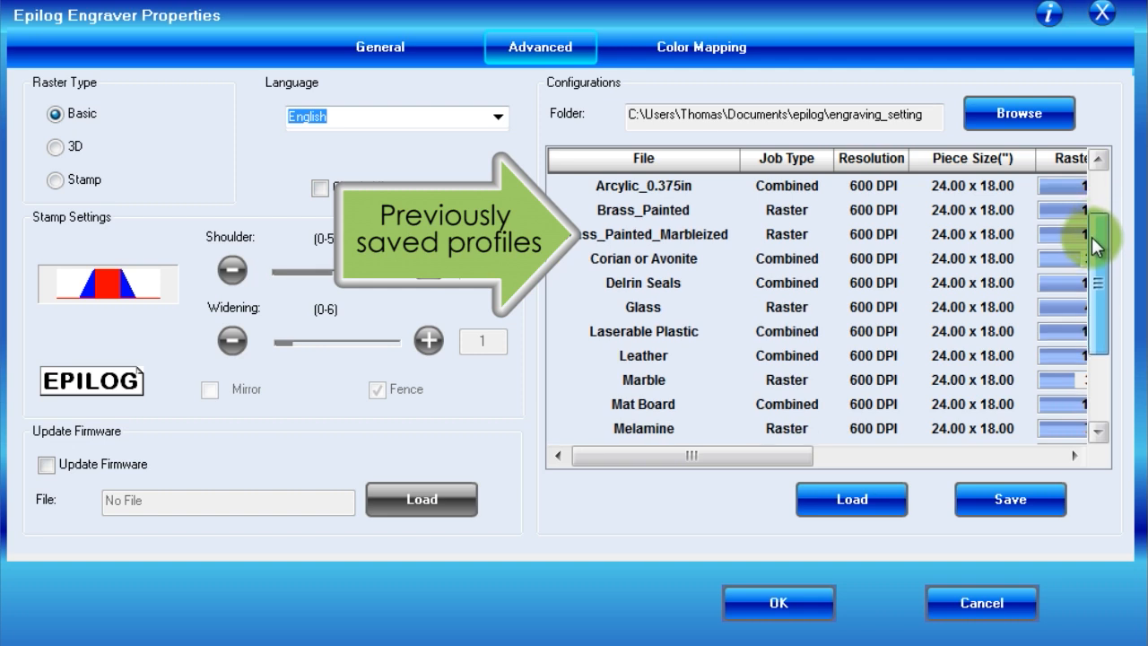
pyautogui.scroll(-3)
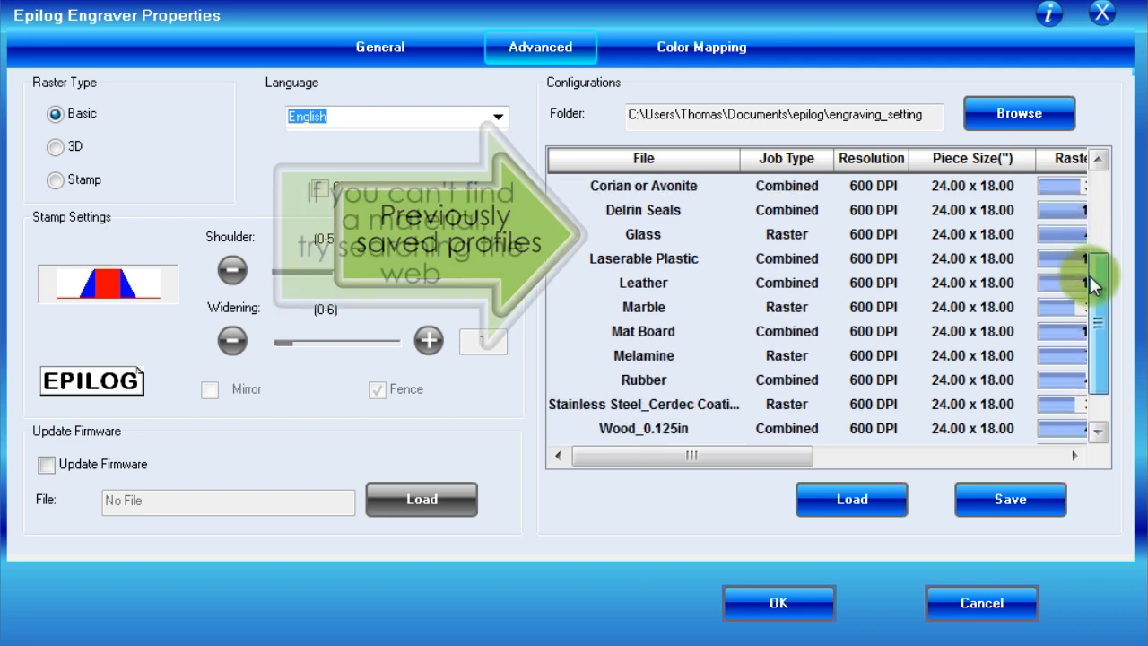
pyautogui.scroll(-3)
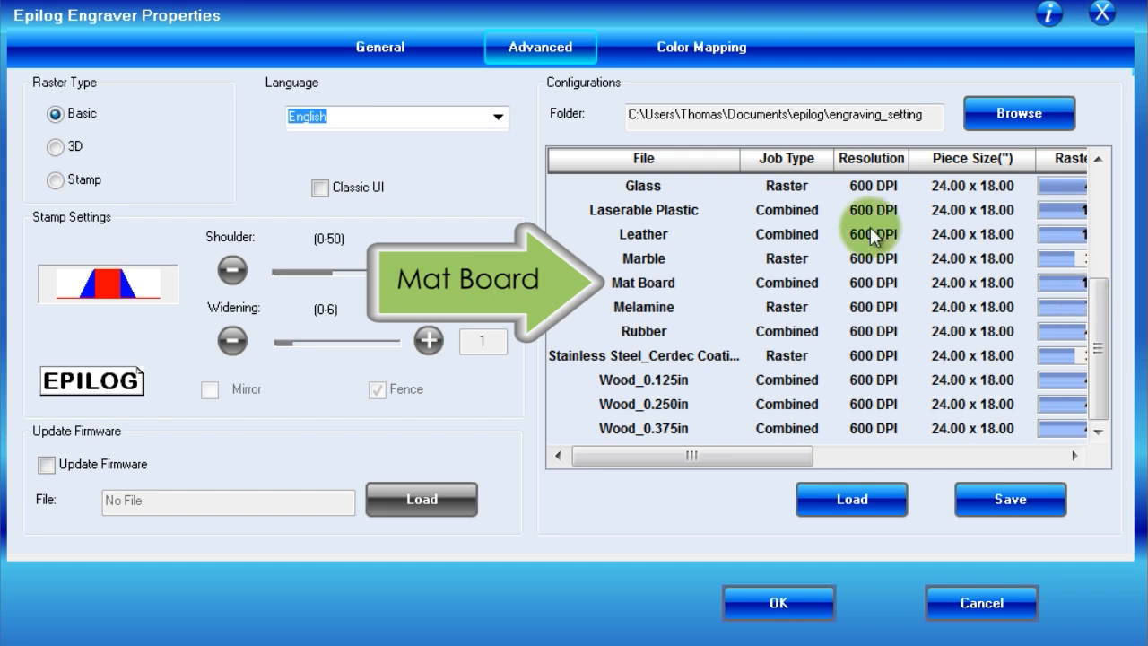
pyautogui.click(642, 282)
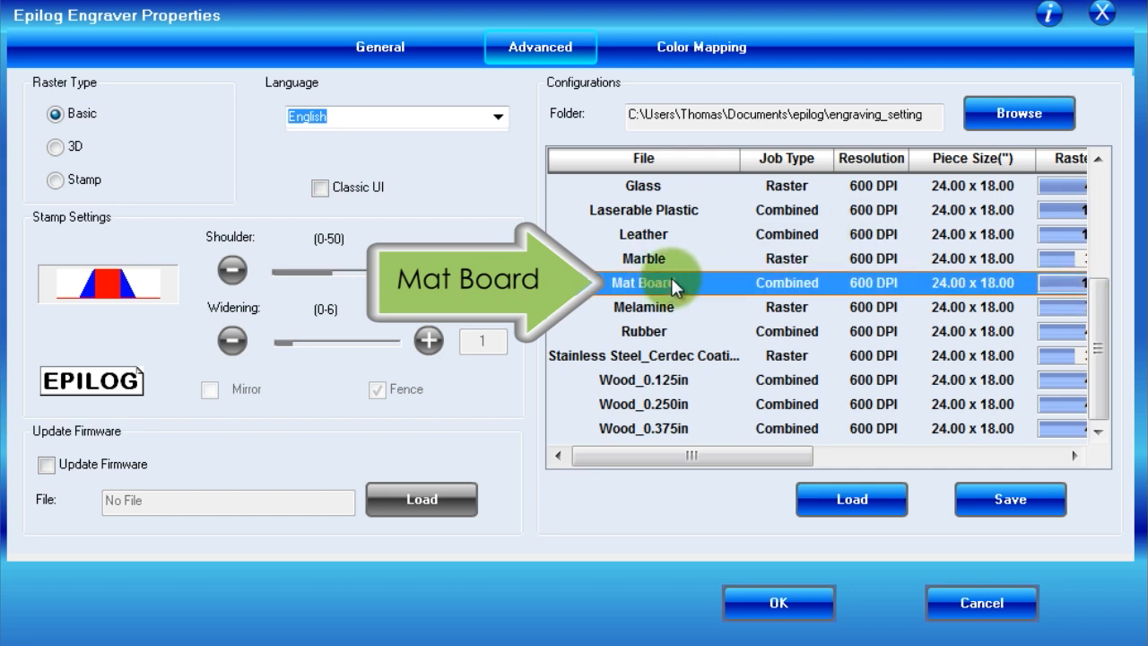
pyautogui.click(851, 499)
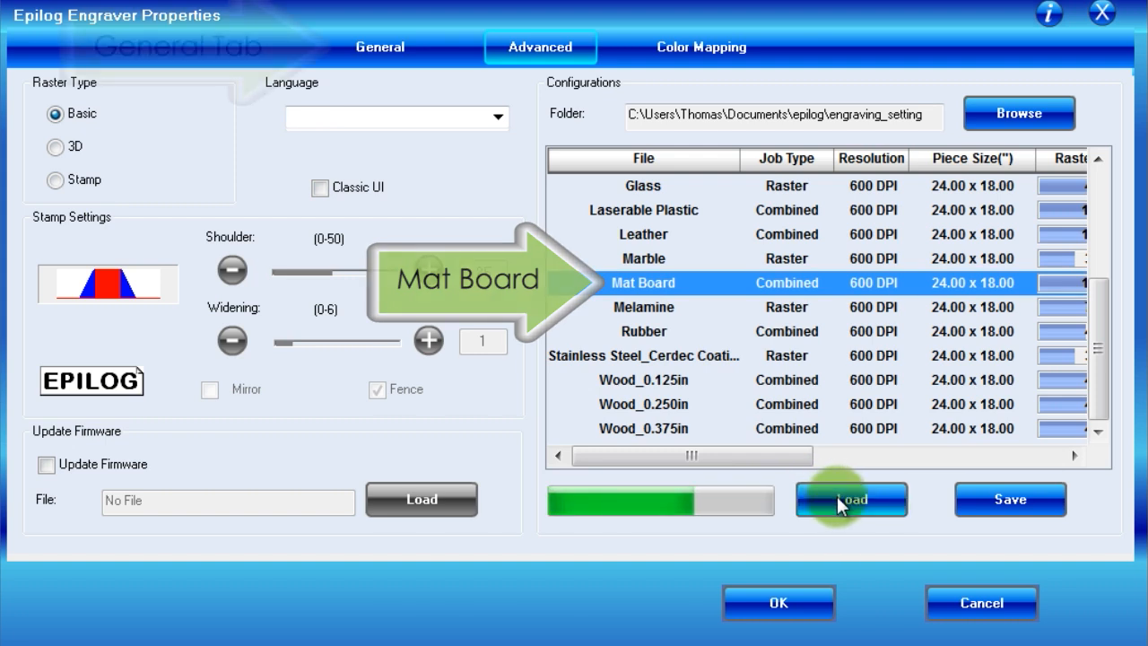
pyautogui.click(850, 498)
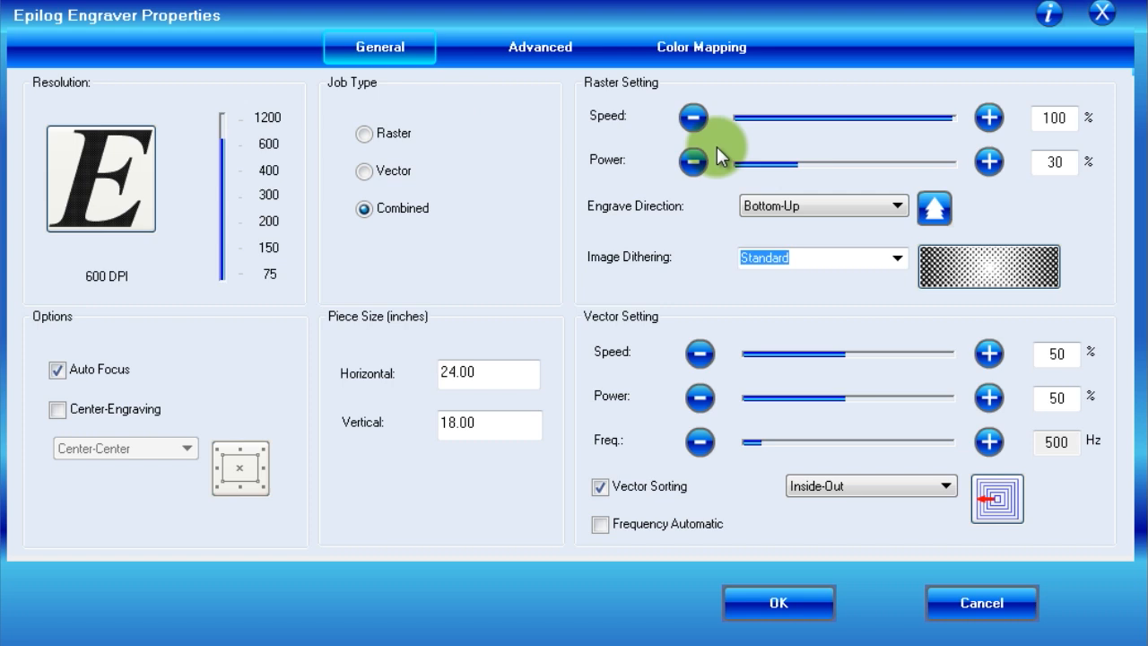
pyautogui.moveTo(1092, 308)
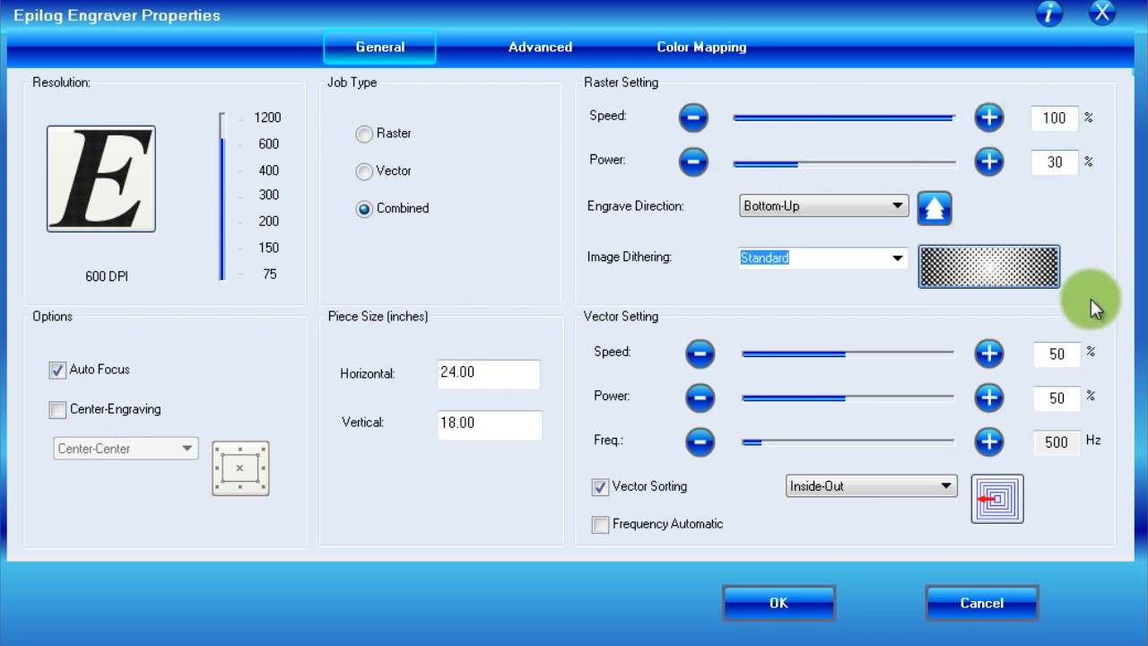
pyautogui.moveTo(546, 542)
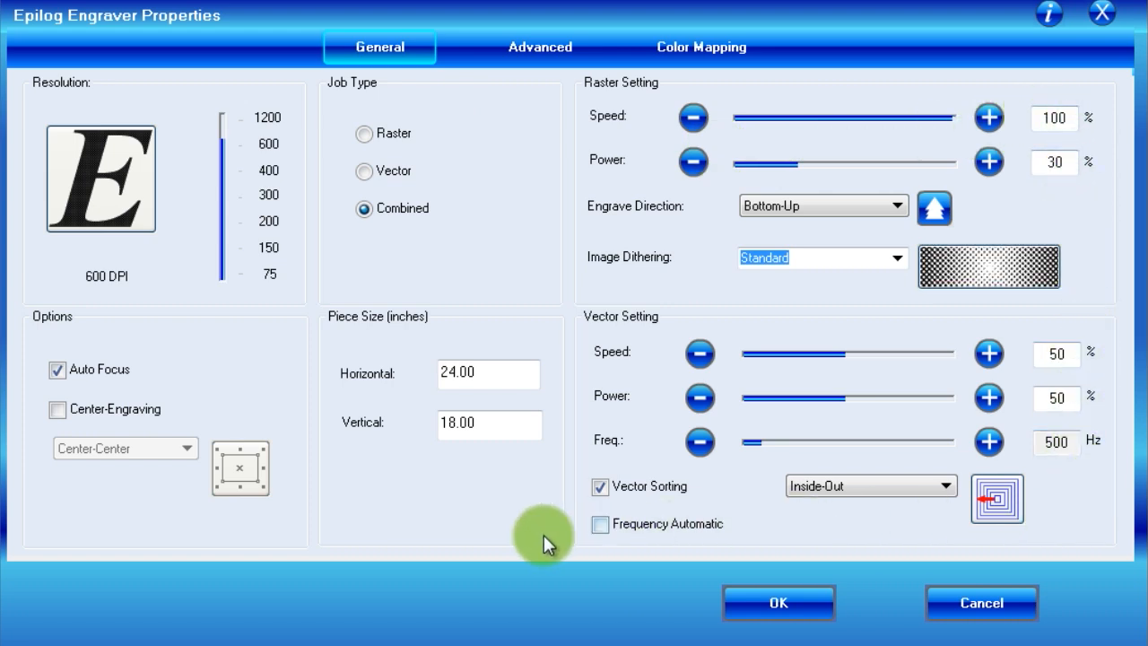
pyautogui.moveTo(399, 529)
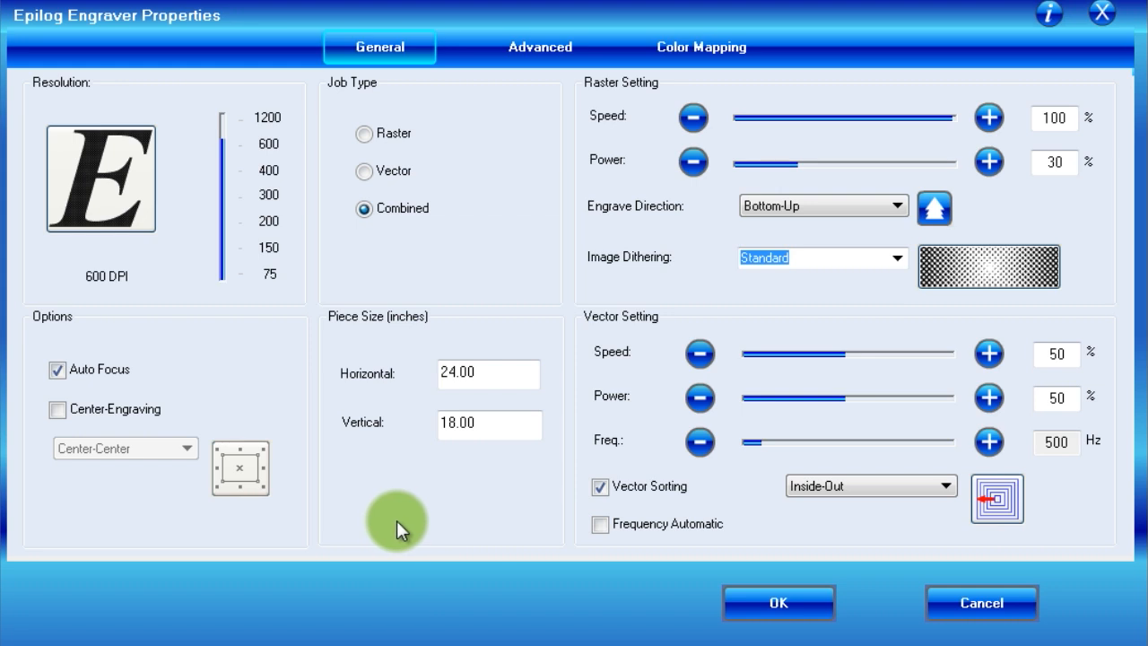
pyautogui.moveTo(137, 377)
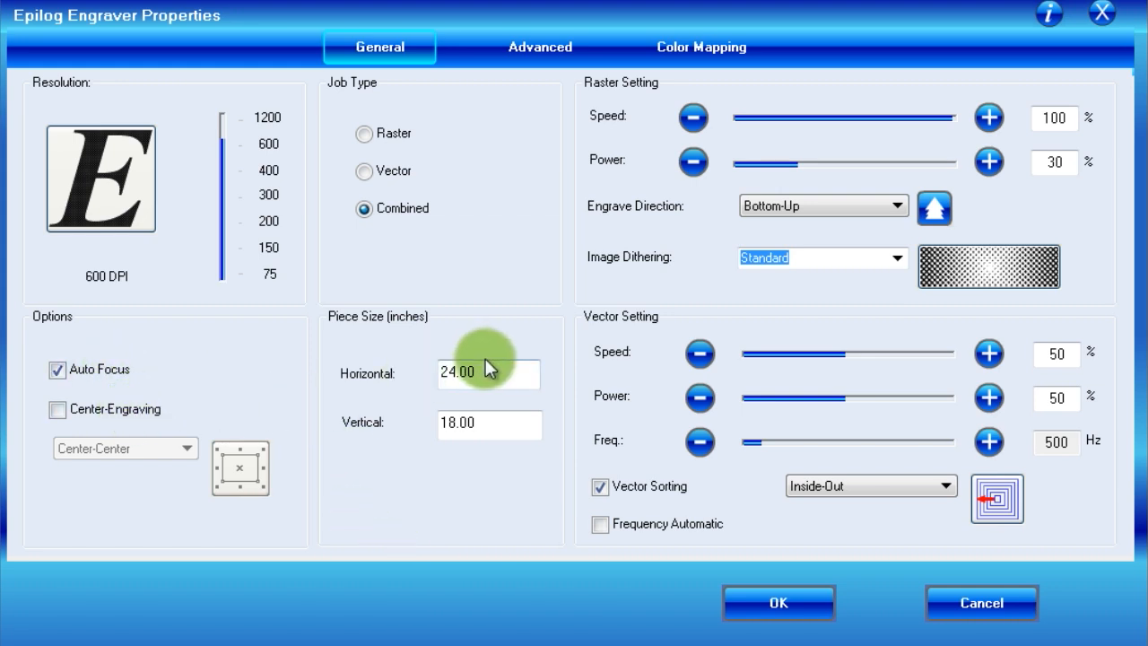
pyautogui.moveTo(553, 505)
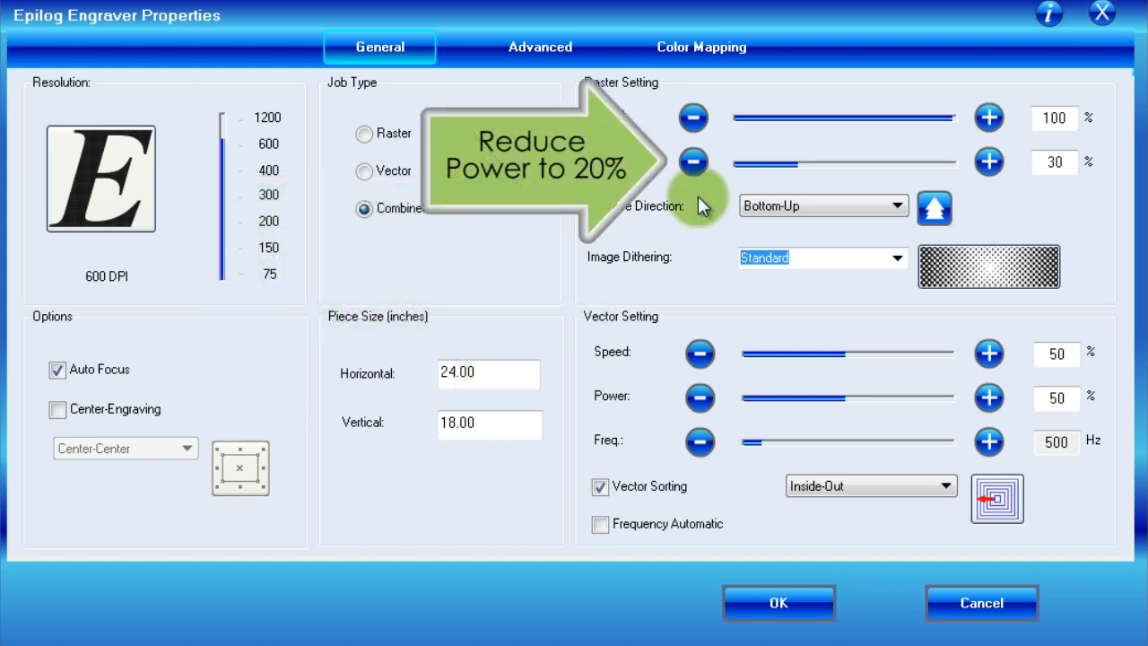
# Reduce raster power to 20% and vector power to 35%, then confirm with OK.
pyautogui.moveTo(825, 162); pyautogui.dragTo(790, 162)
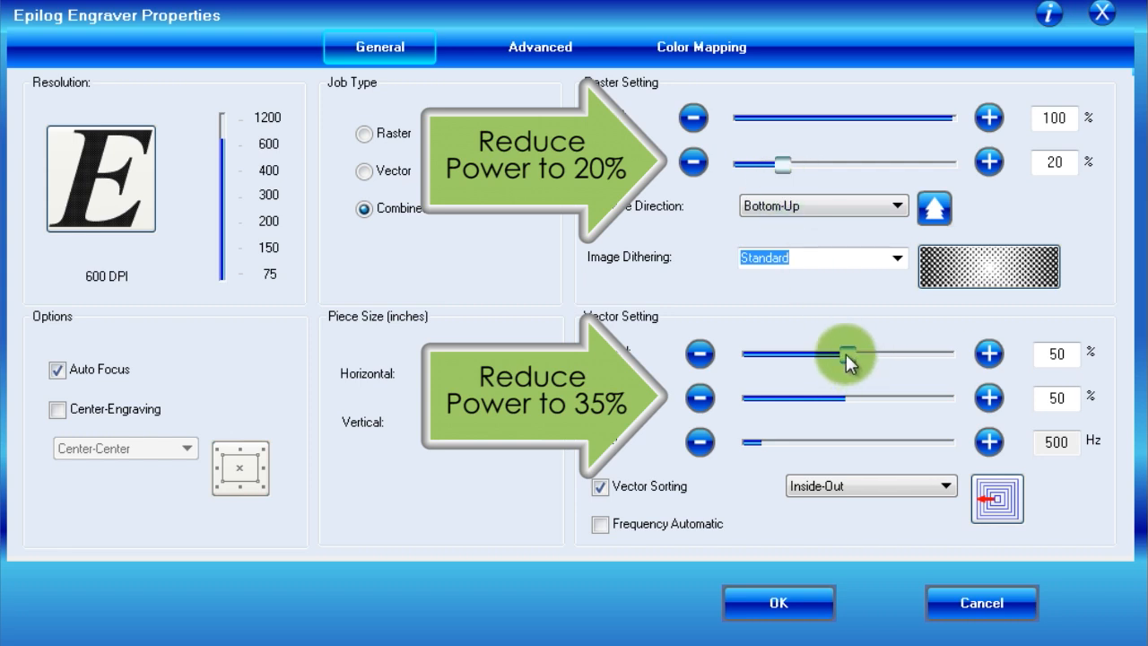
pyautogui.moveTo(847, 397); pyautogui.dragTo(814, 397)
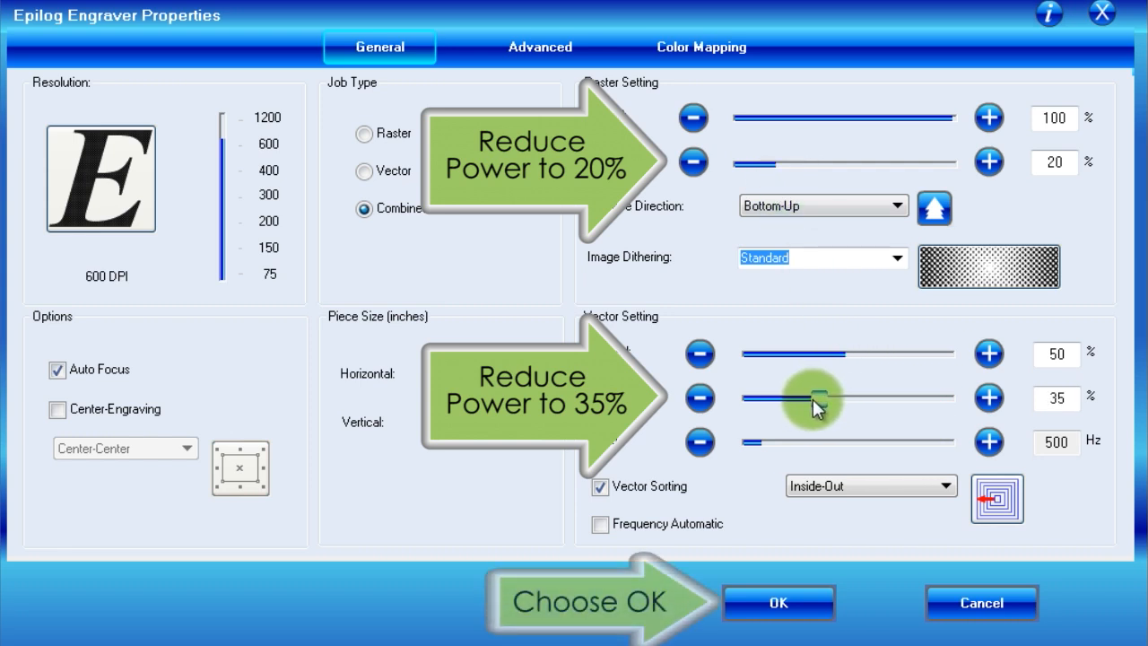
pyautogui.moveTo(779, 602)
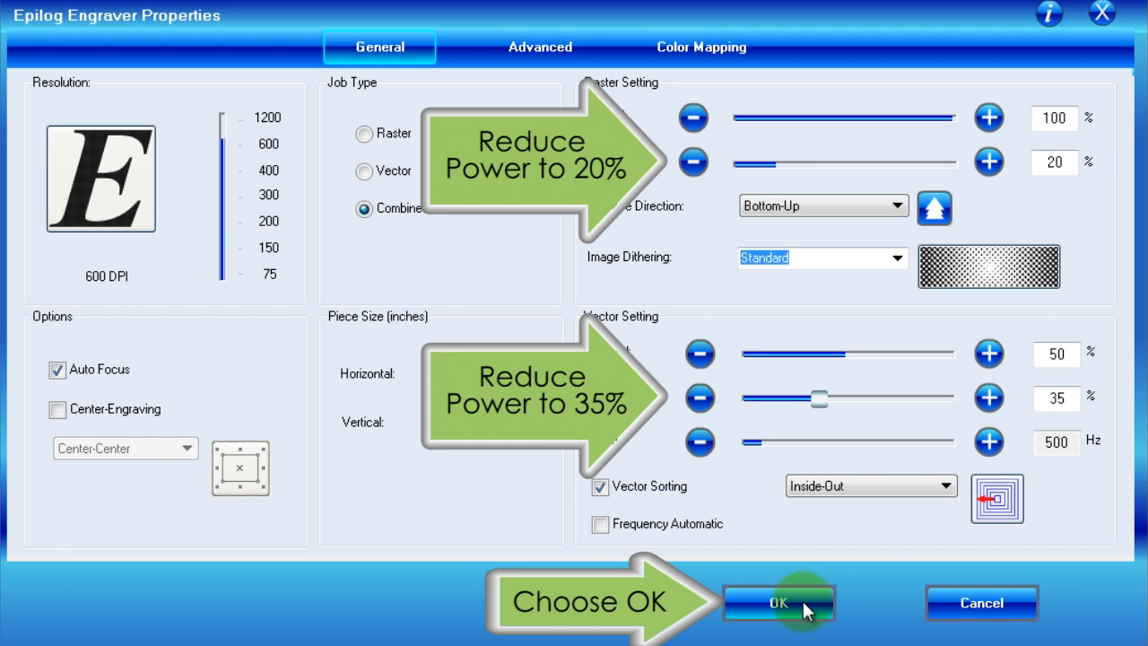
pyautogui.click(778, 602)
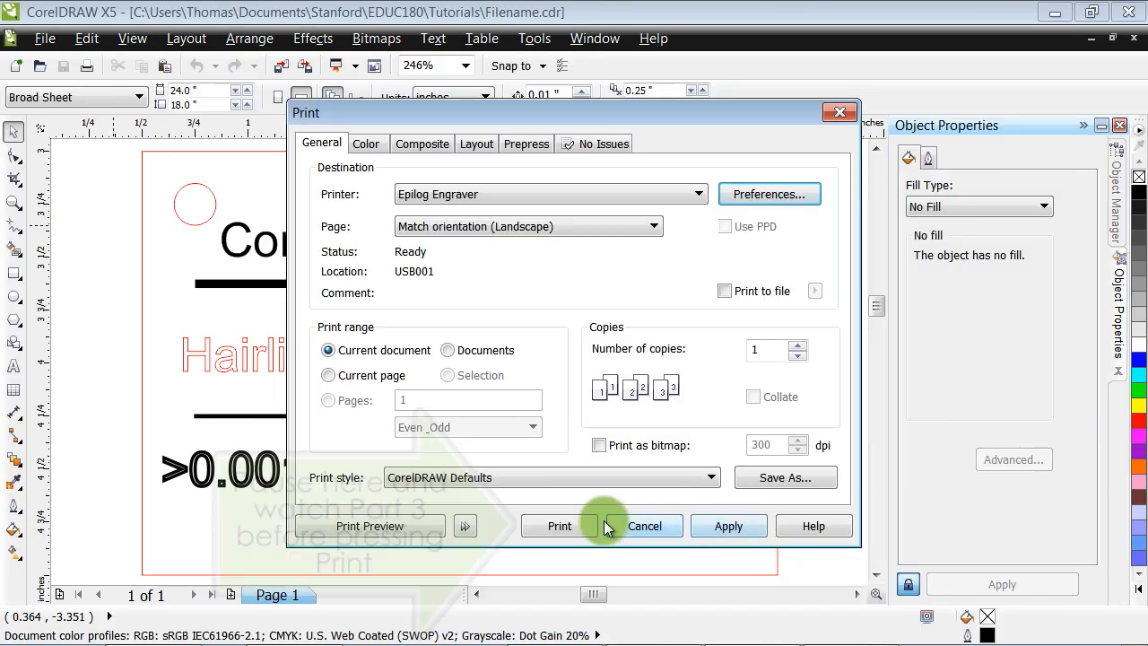